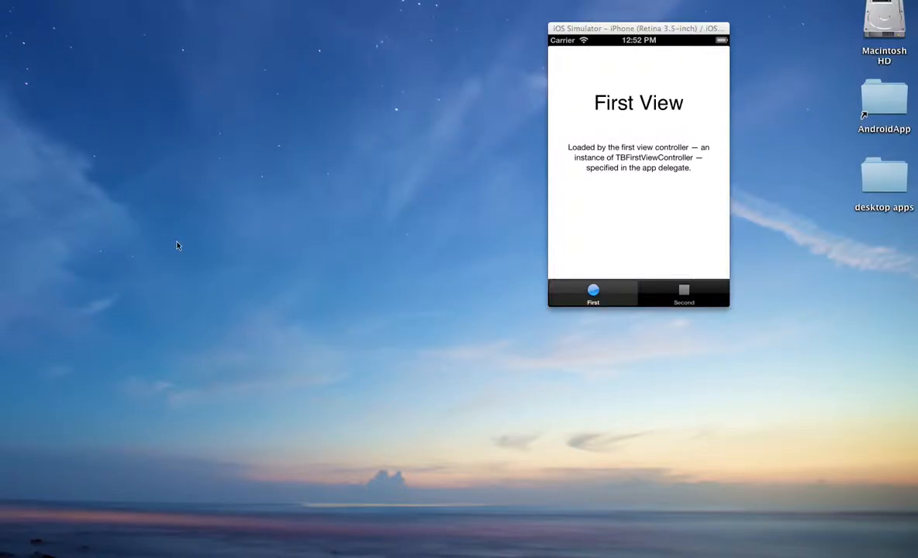
Create a Tabbed Application project named myapp in TabRotate, replacing the existing myapp folder.
drag(639, 28, 656, 32)
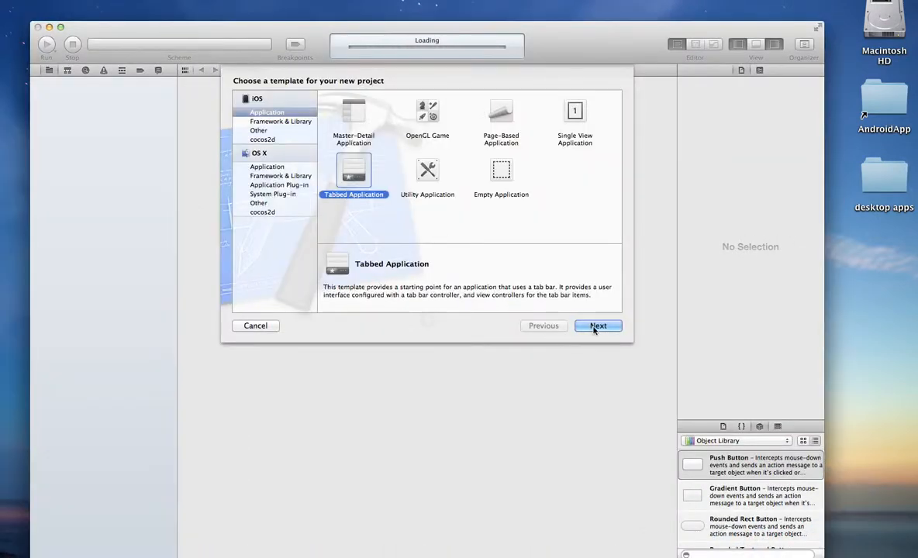
click(598, 325)
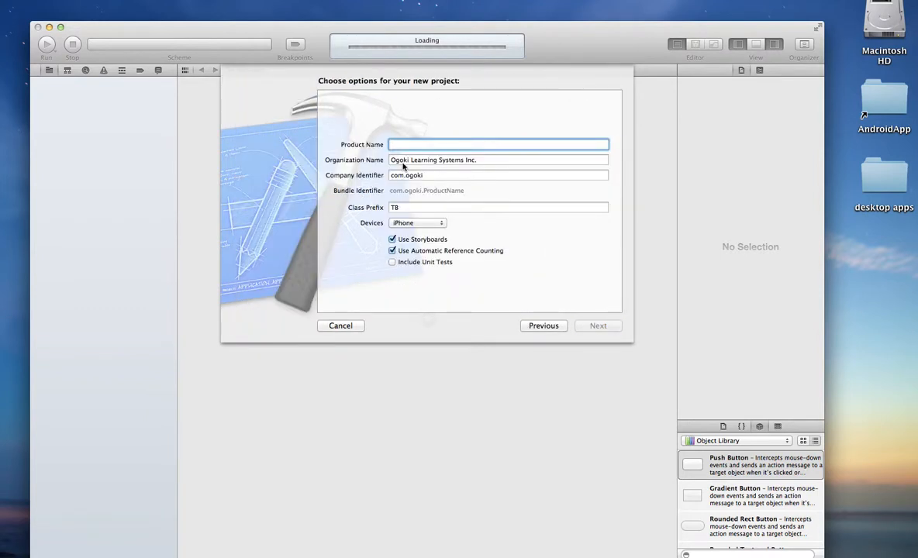
text(myapp)
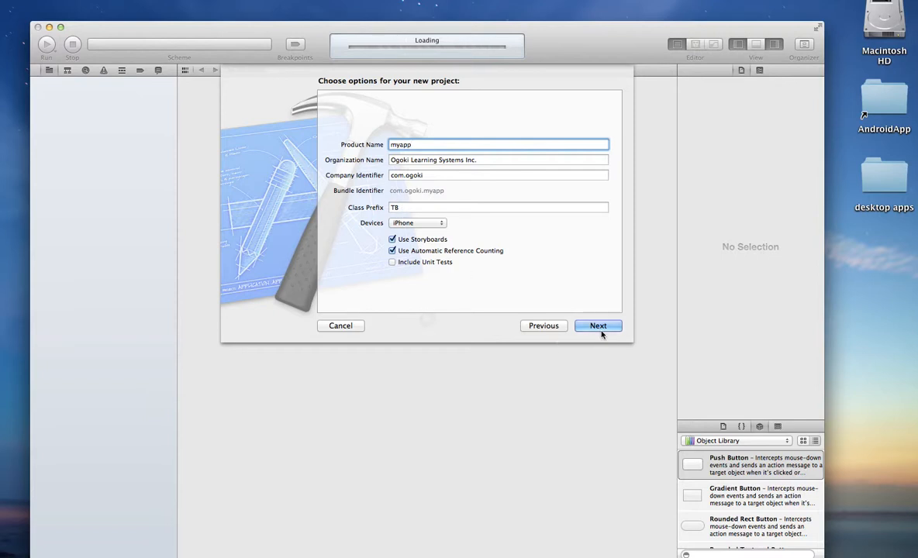
click(598, 326)
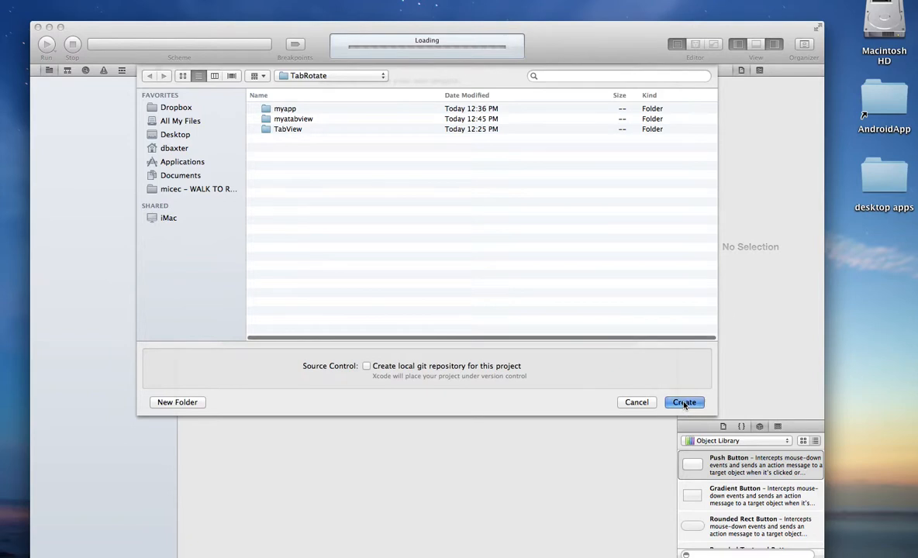
click(684, 401)
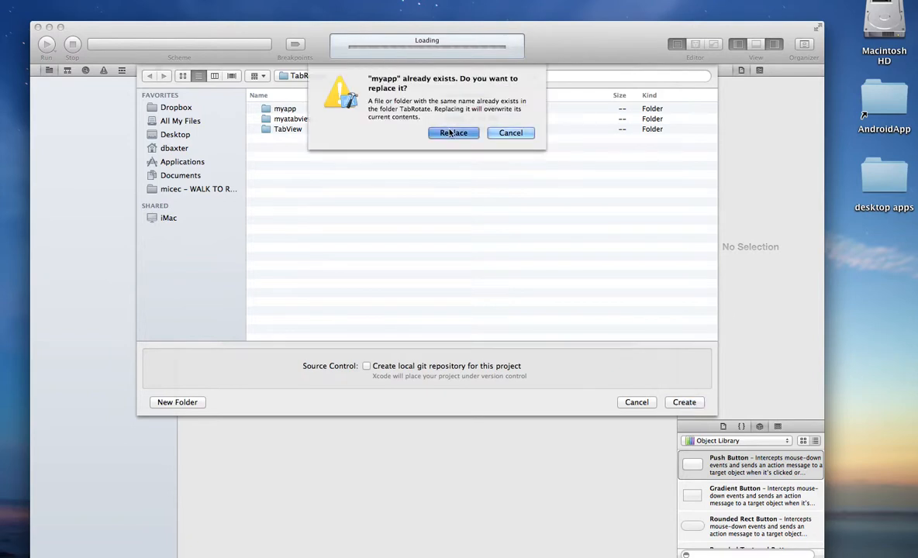
click(454, 133)
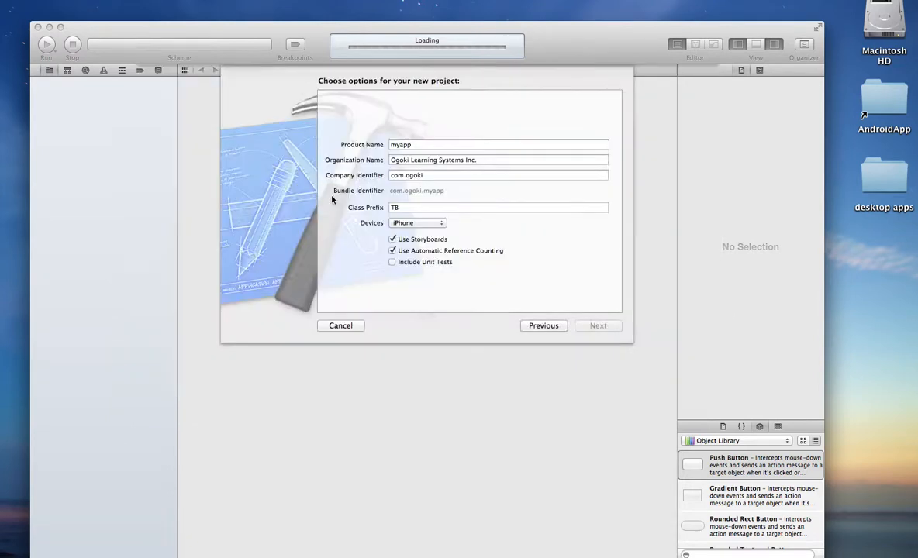
click(598, 326)
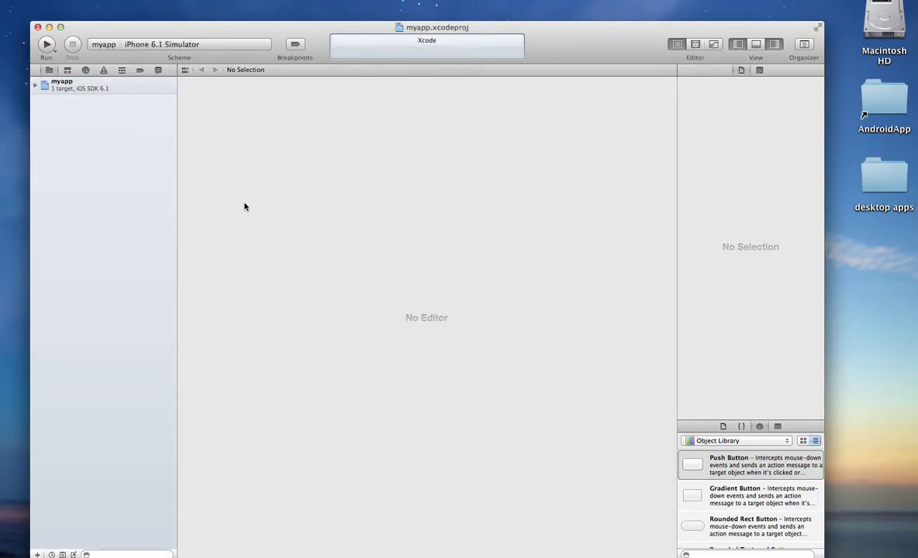
Review the myapp target Summary, scrolling to its portrait and landscape orientations, then select MainStoryboard.storyboard.
click(36, 85)
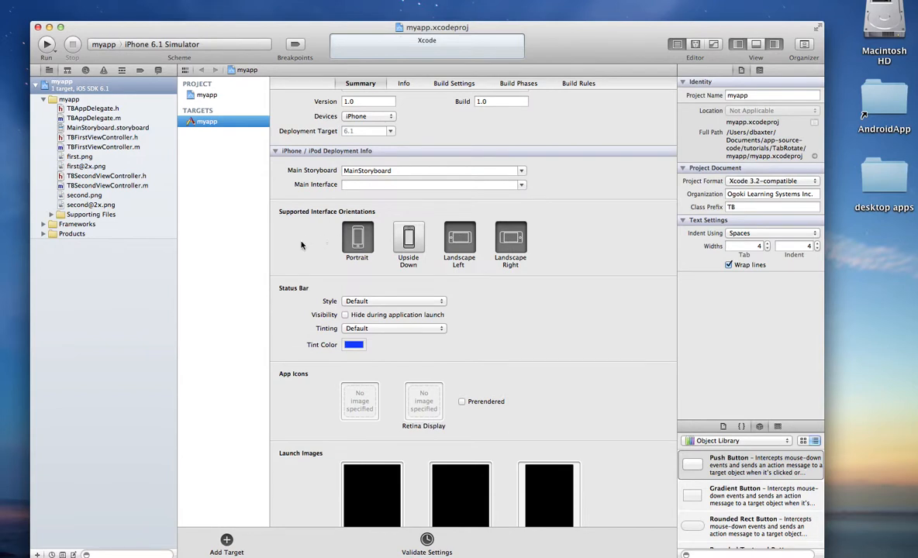
mouse_move(302, 246)
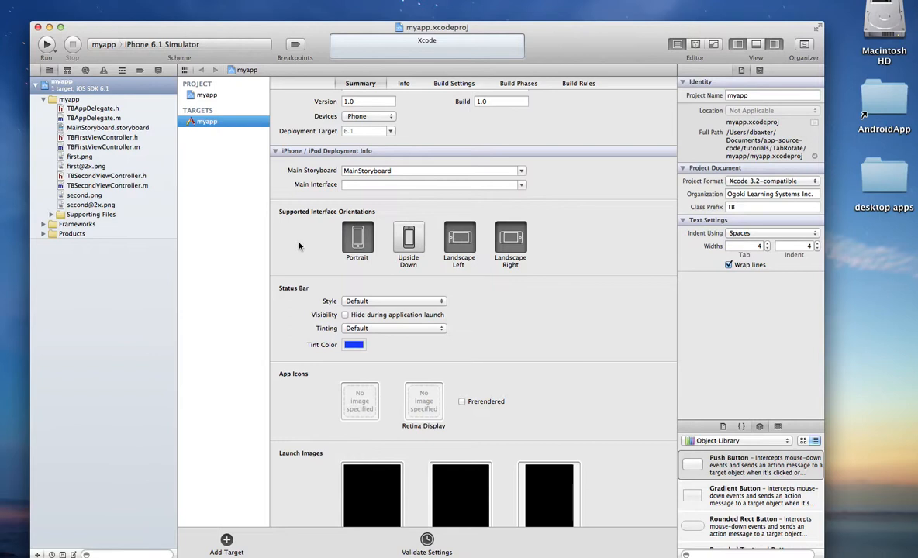
scroll(down, 3)
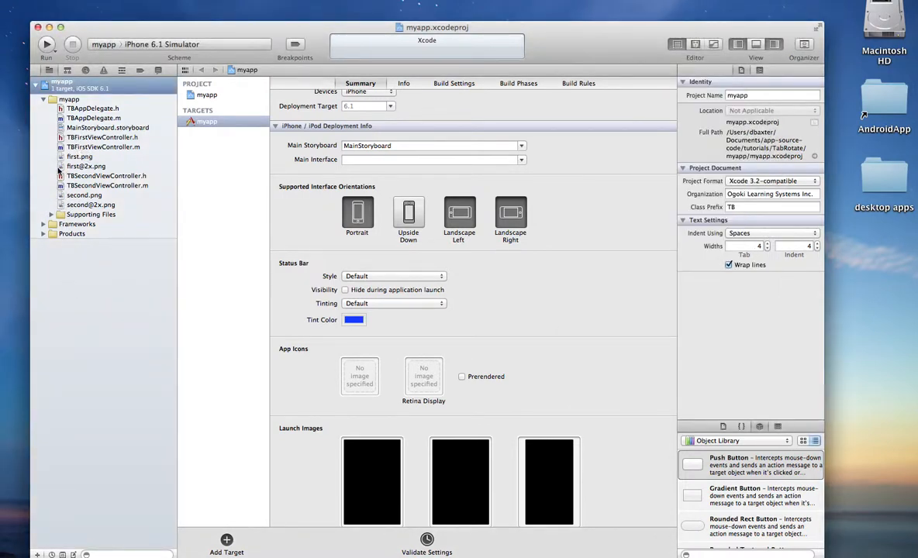
click(108, 128)
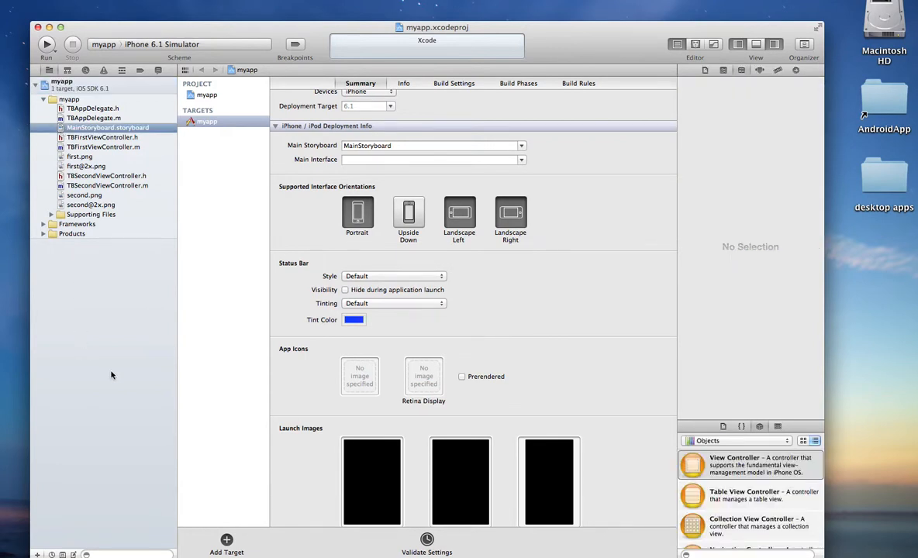
Select the Tab Bar Controller in MainStoryboard and begin adding a new Objective-C class file.
click(108, 128)
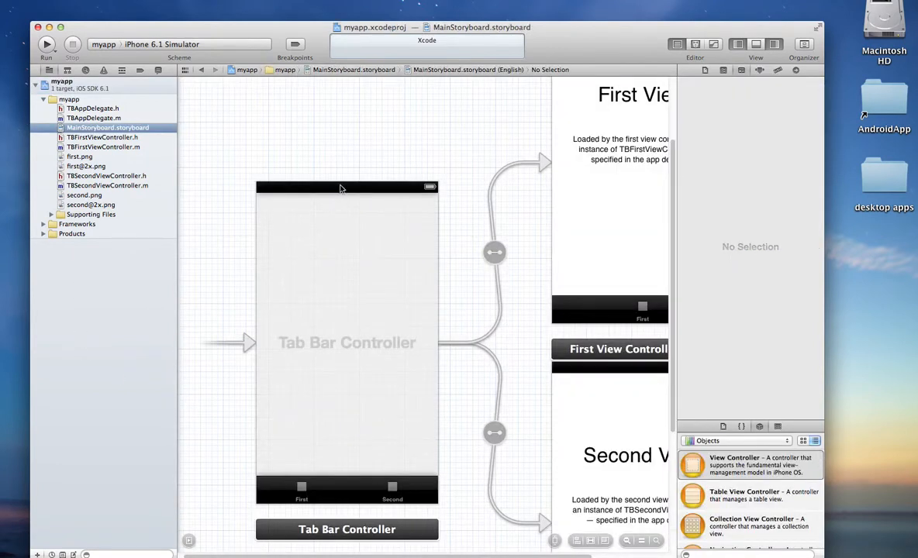
click(347, 341)
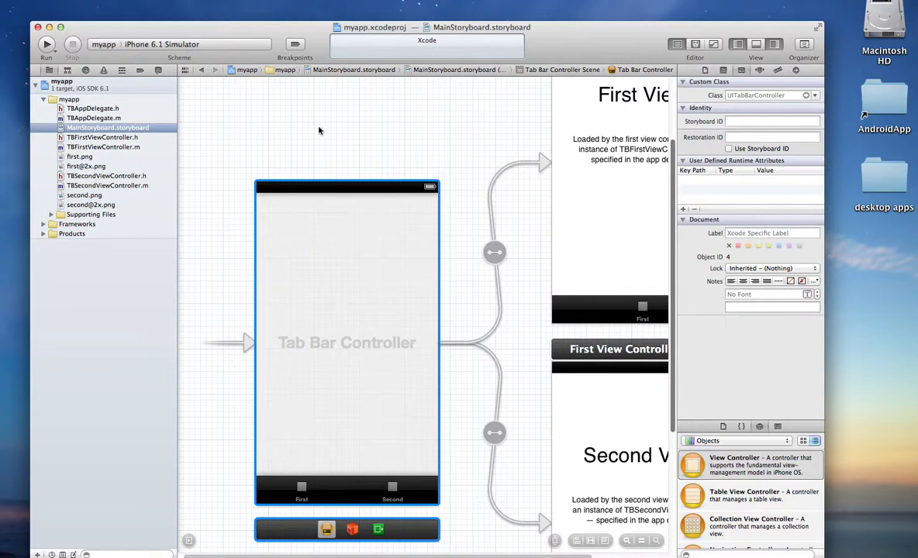
click(37, 555)
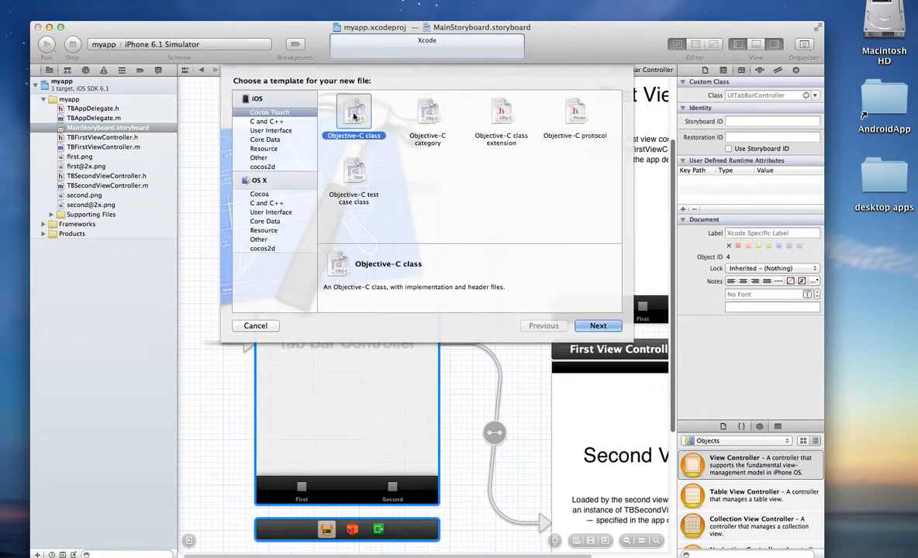
Create the Objective-C class TBDoNotRotate as a subclass of UITabBarController.
click(598, 326)
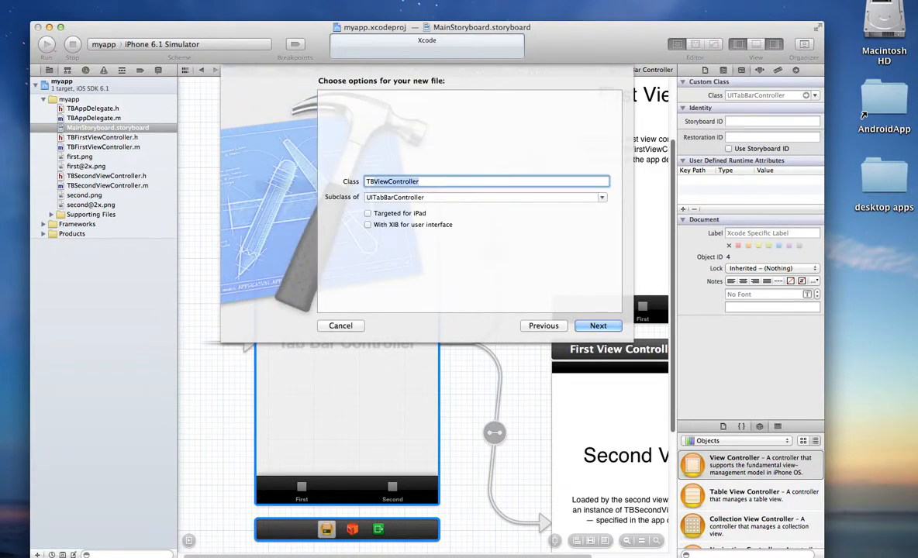
text(TBDon)
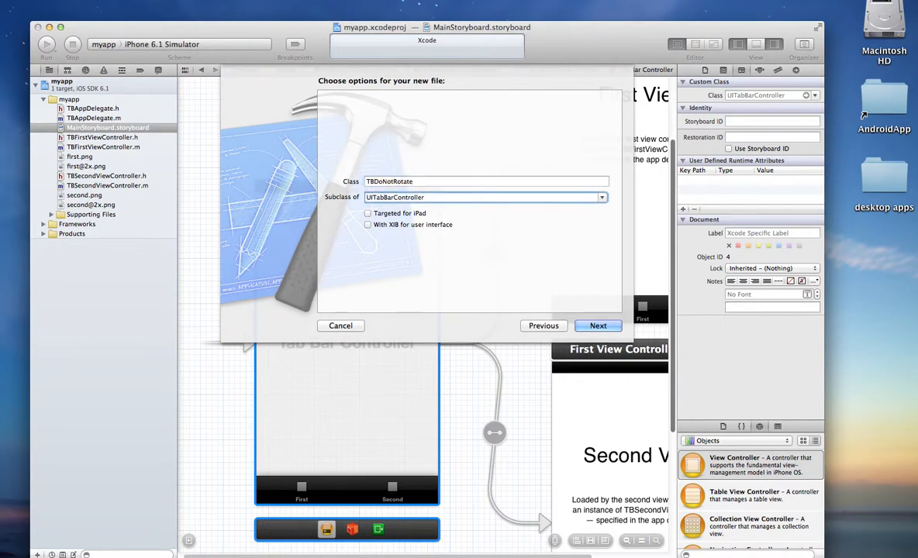
click(602, 197)
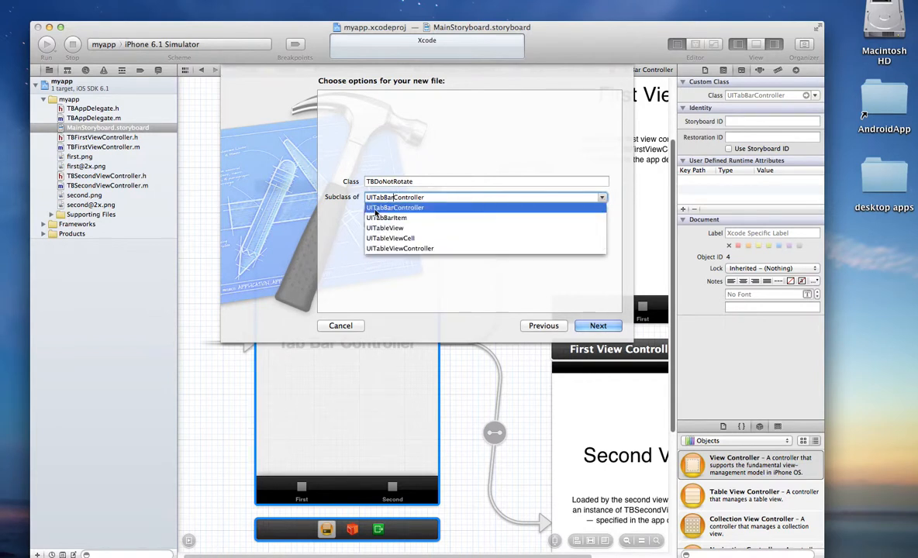
click(395, 207)
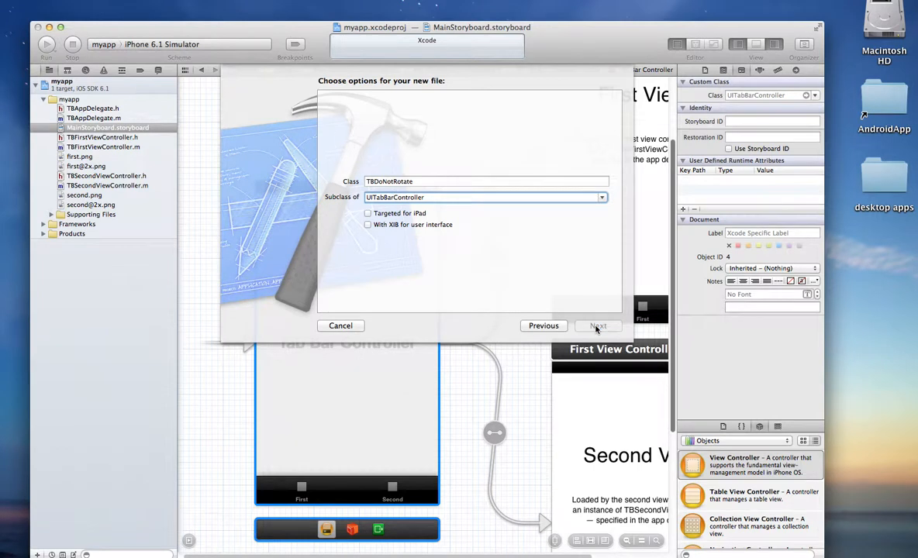
click(598, 326)
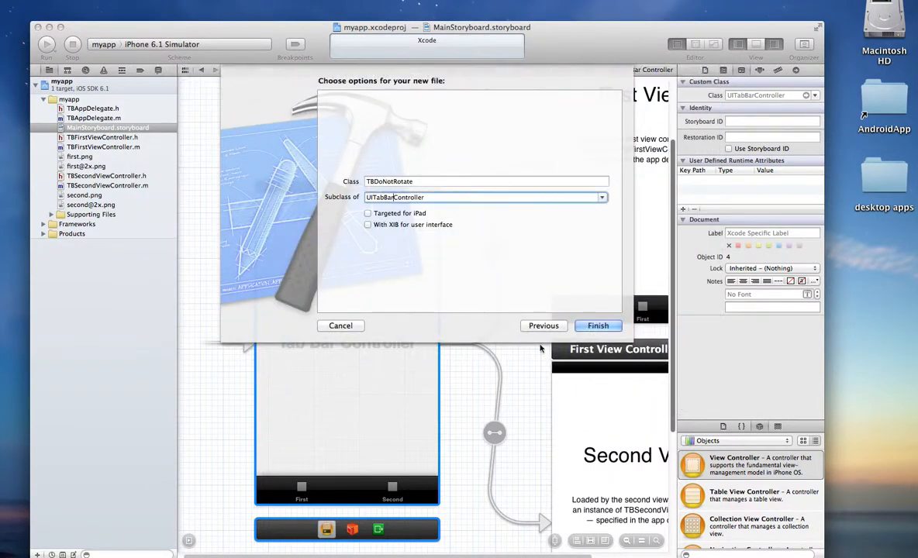
click(598, 325)
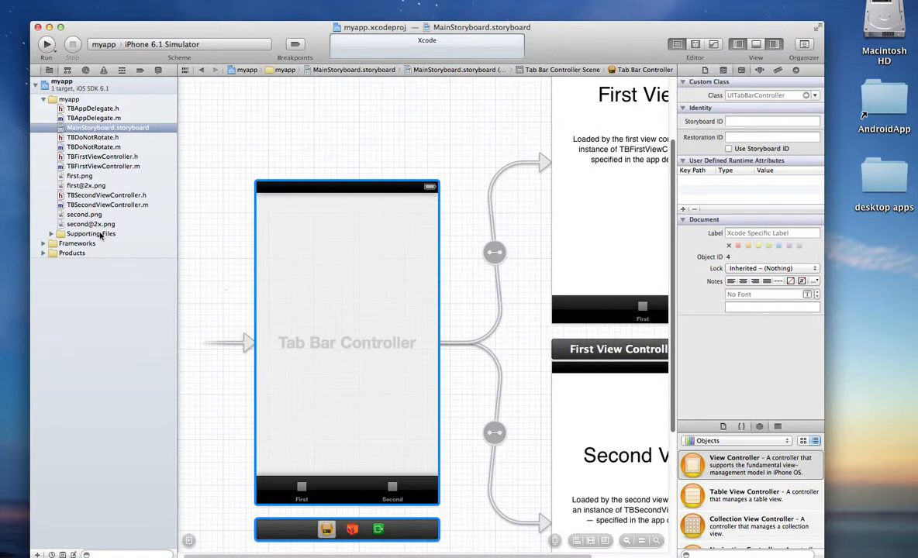
Add -(BOOL)shouldAutorotate returning NO to TBDoNotRotate.m.
click(93, 147)
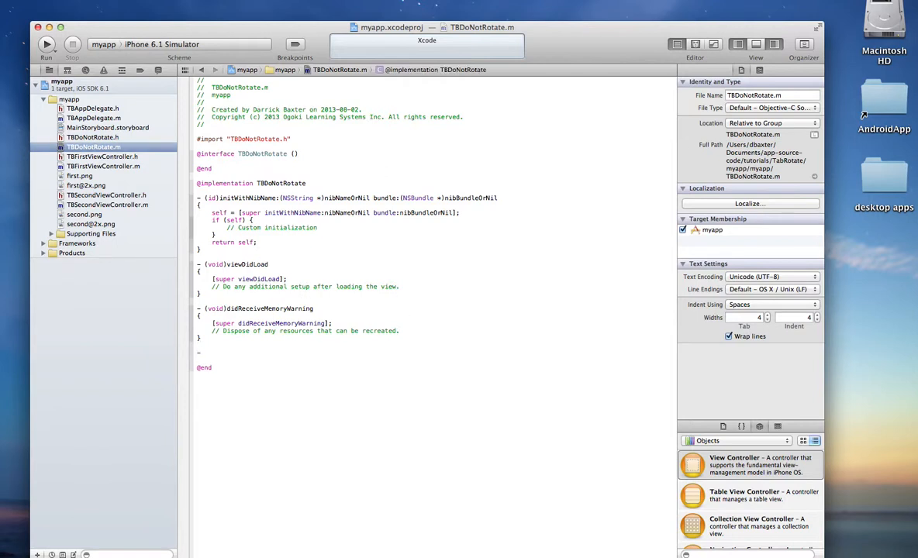
text(-(bool)shouldAut)
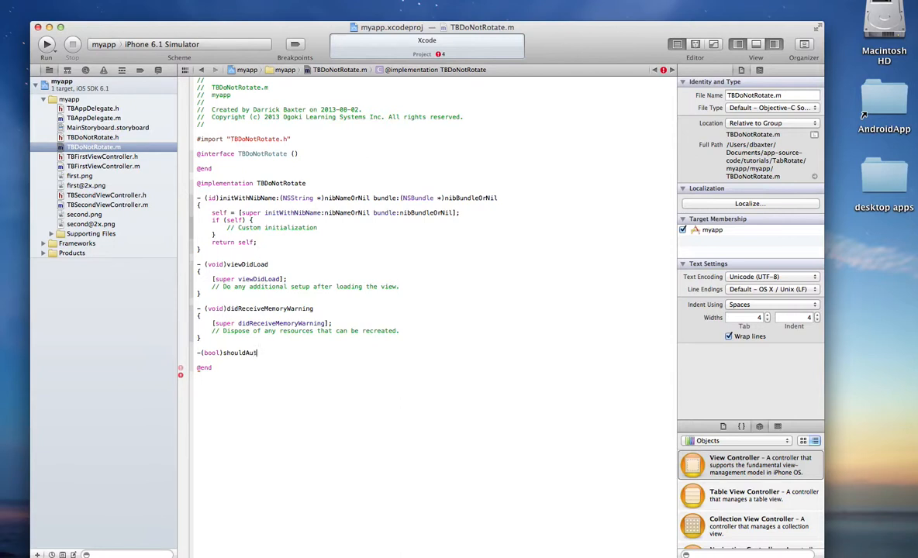
text(orotate)
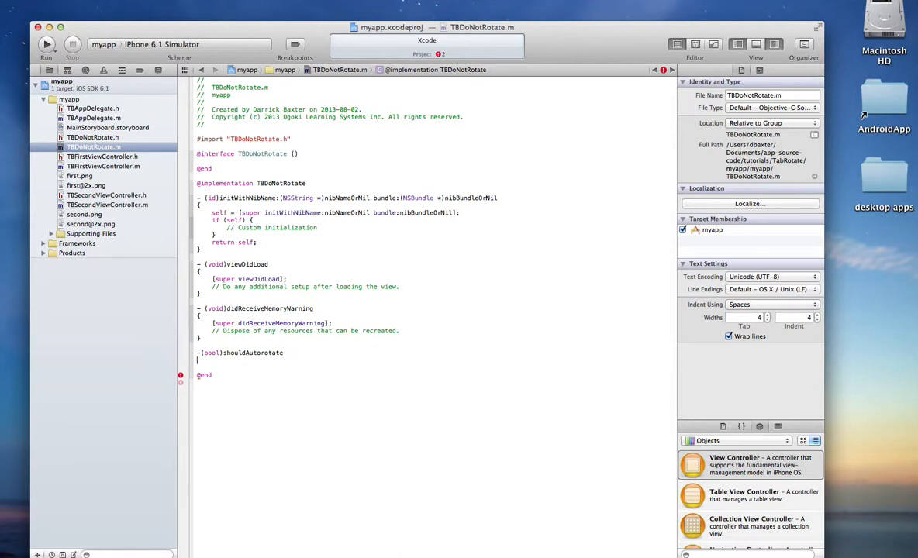
text(})
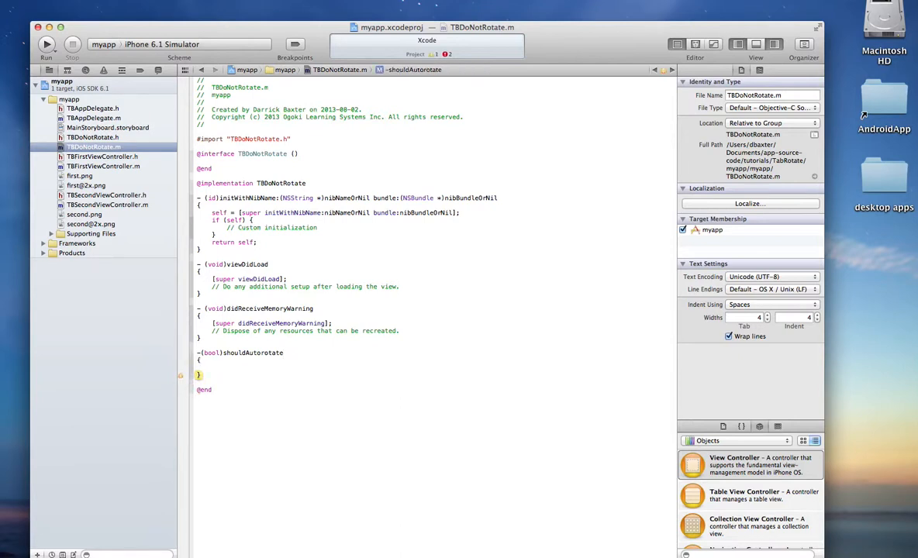
text(return)
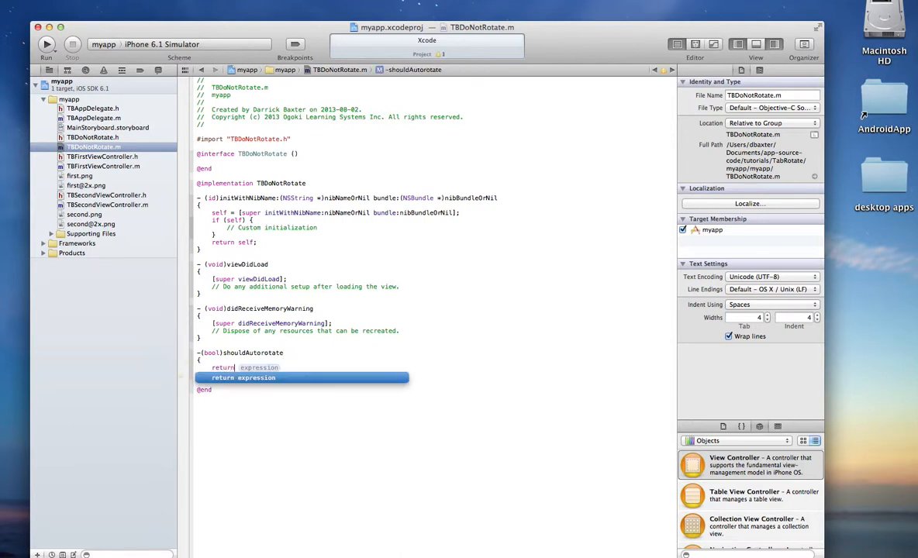
text(NO;)
text(-(NSUInteger)
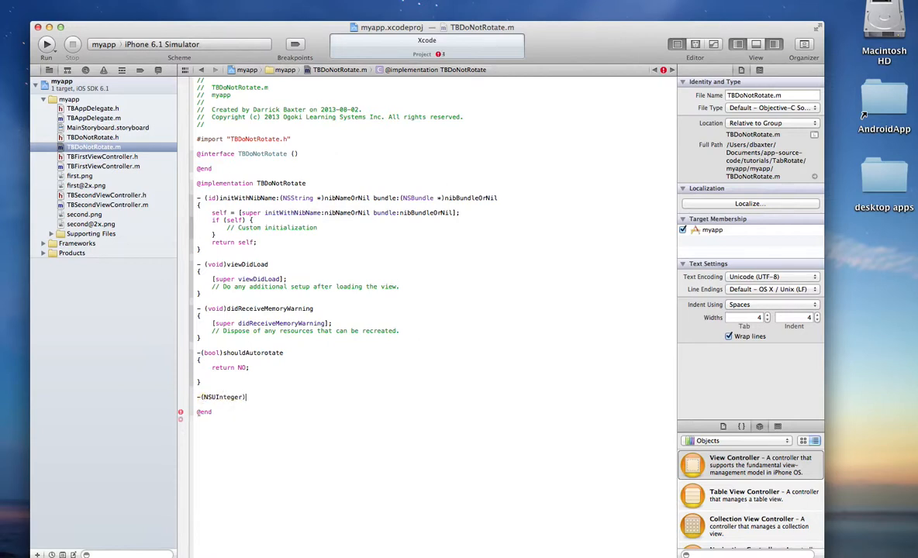
Write supportedInterfaceOrientations returning UIInterfaceOrientationMaskPortrait, correcting the mistyped constant.
text(s)
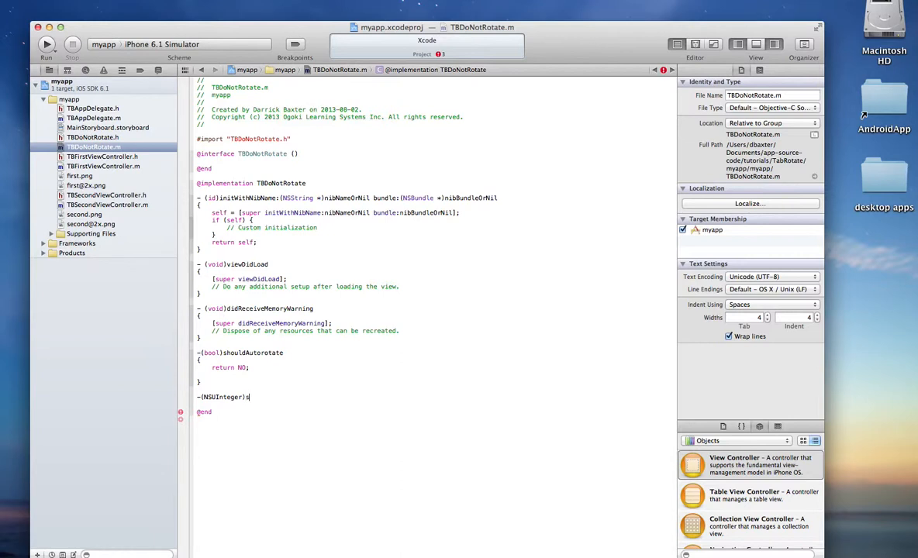
text(supportedInterfaceOrientations)
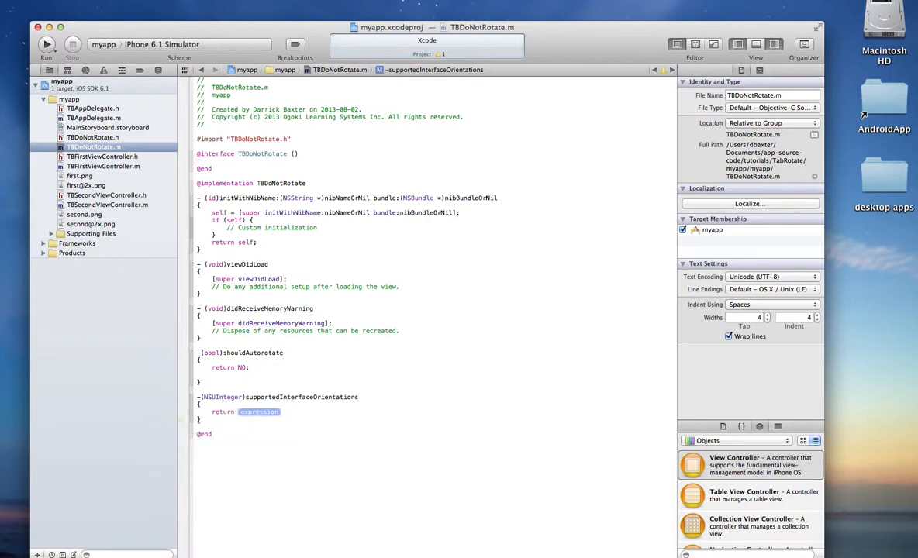
text(u)
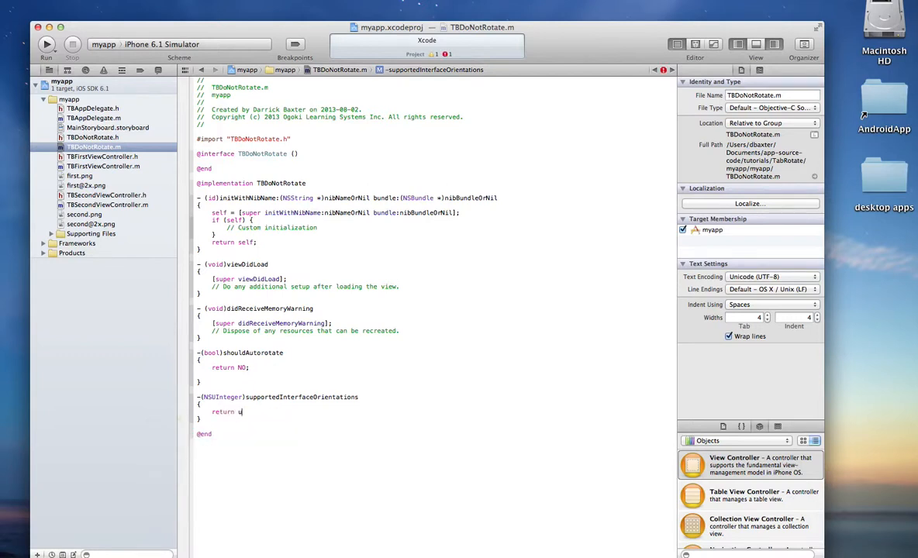
text(U)
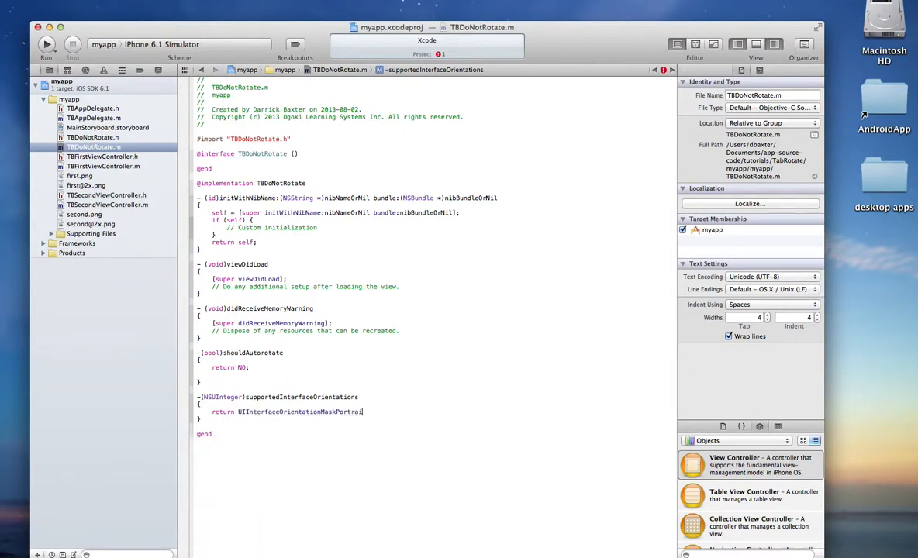
key(BackSpace)
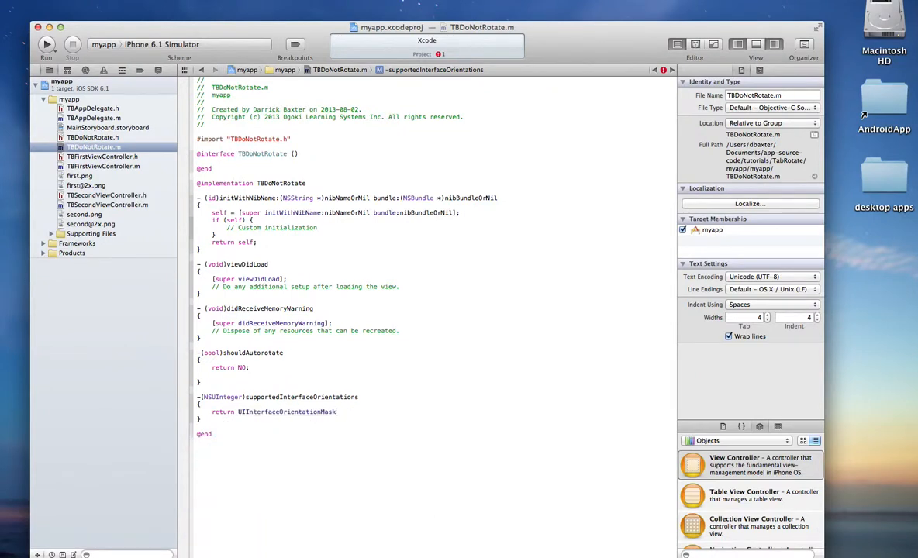
text(po)
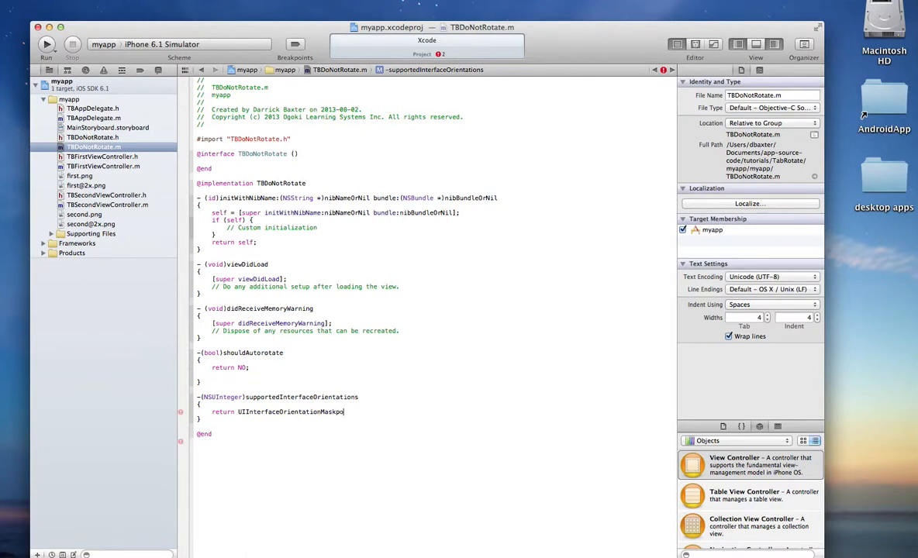
text(Portrait;)
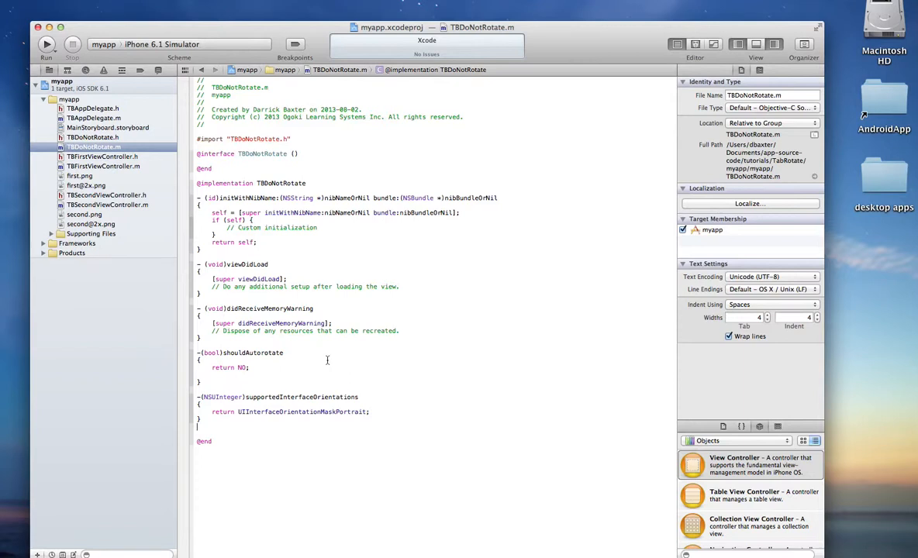
mouse_move(302, 332)
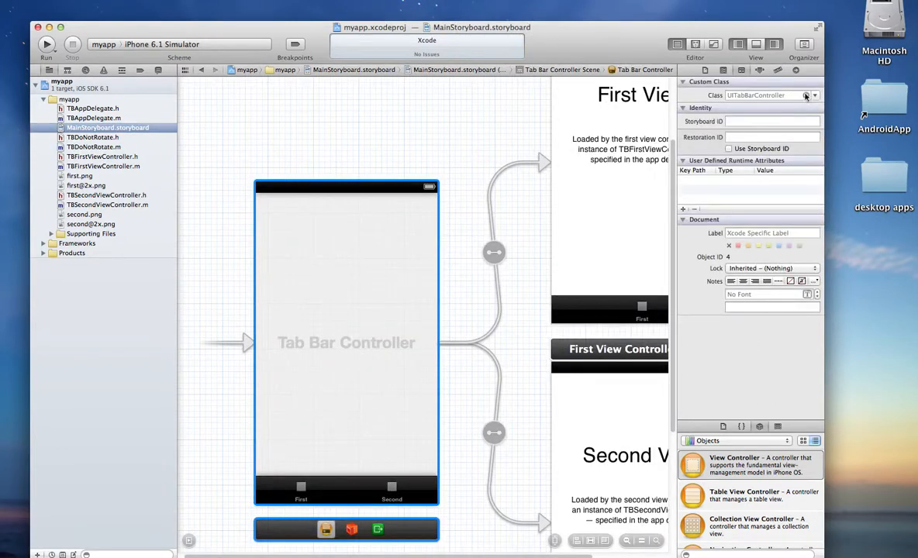
Set the Tab Bar Controller's Custom Class to TBDoNotRotate.
click(815, 95)
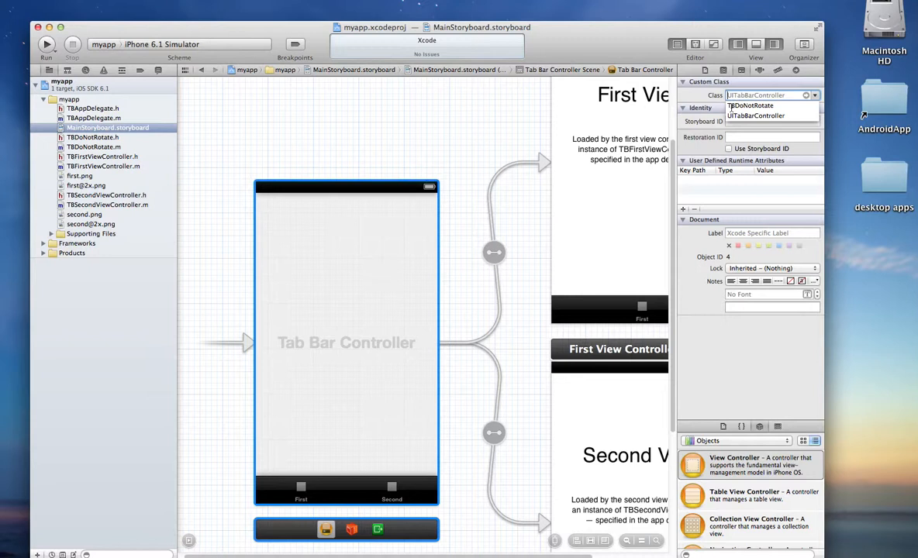
click(756, 106)
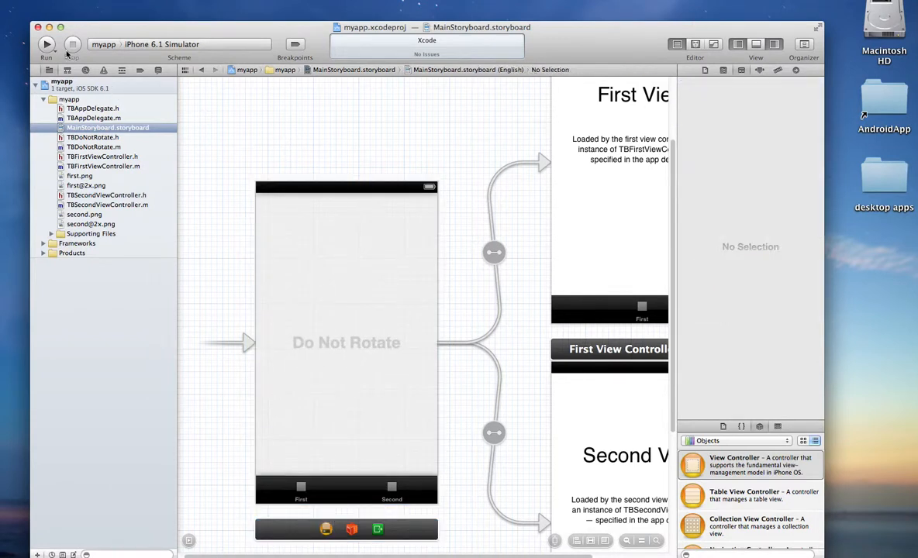
Run myapp in the iPhone 6.1 Simulator, opening on the First View.
click(45, 44)
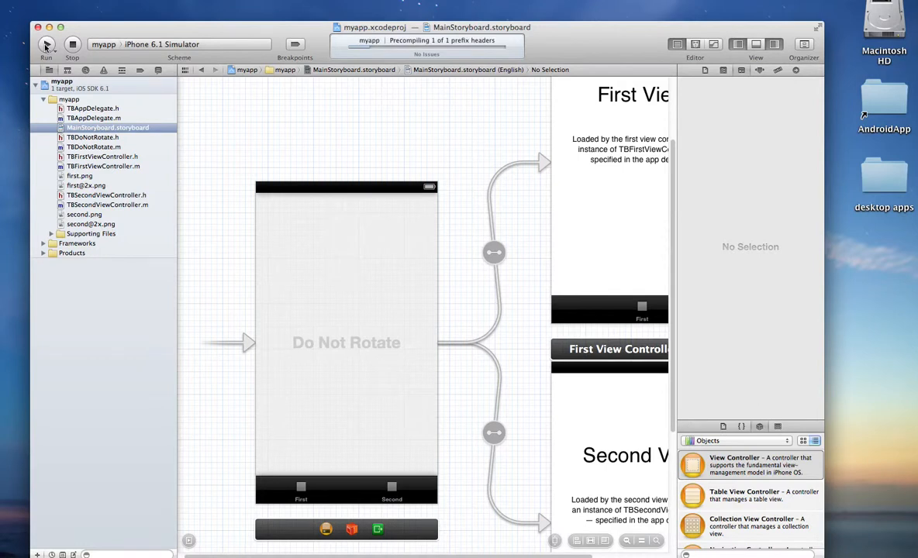
click(46, 45)
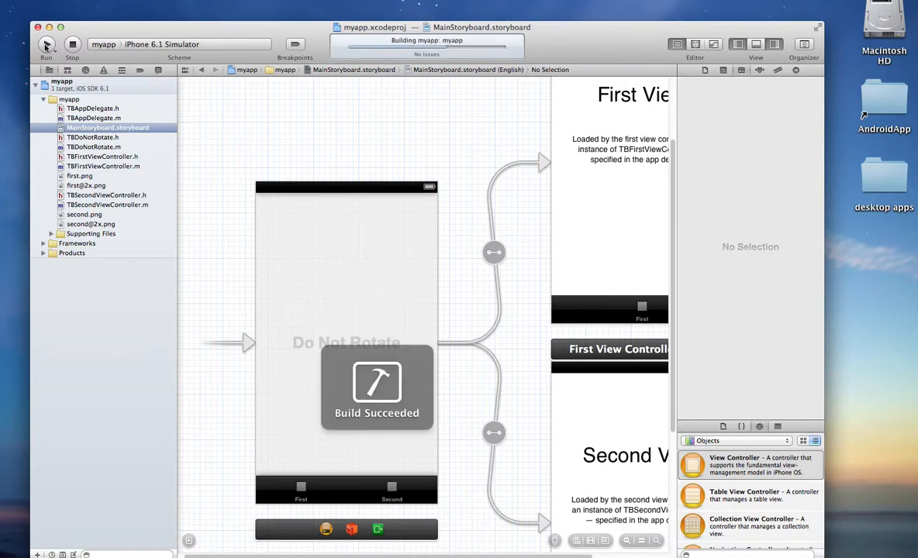
click(46, 44)
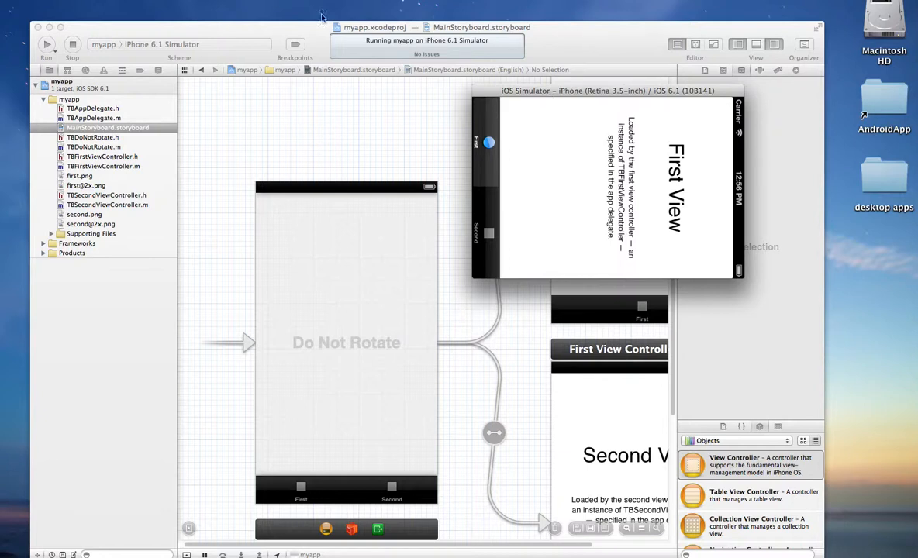
mouse_move(232, 128)
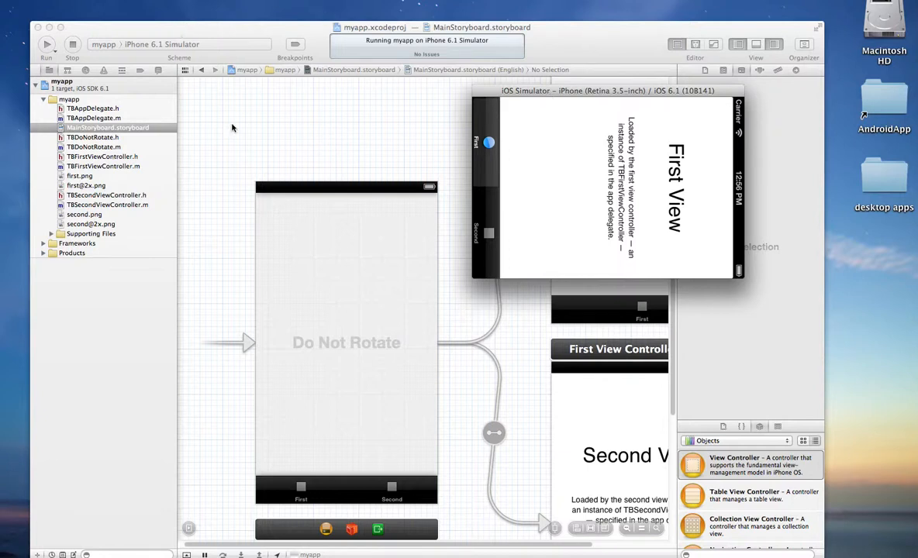
mouse_move(184, 39)
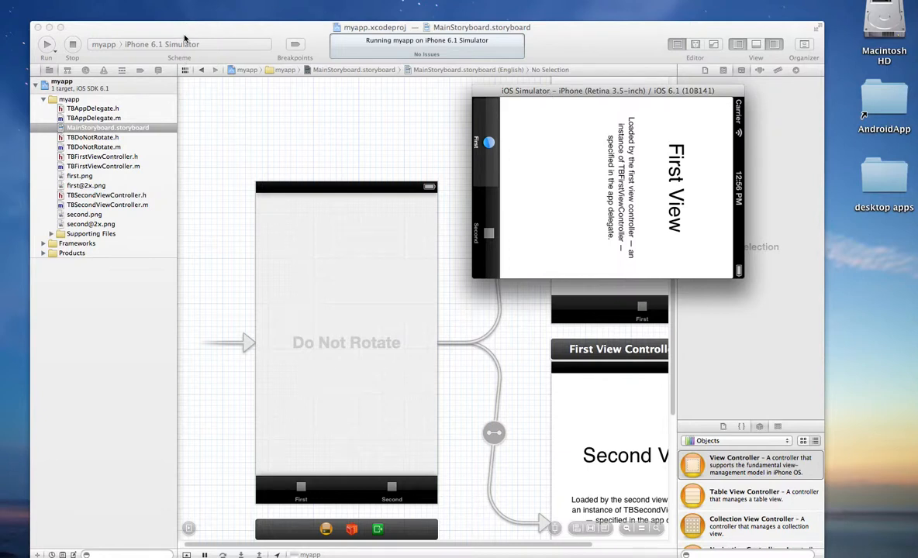
mouse_move(237, 124)
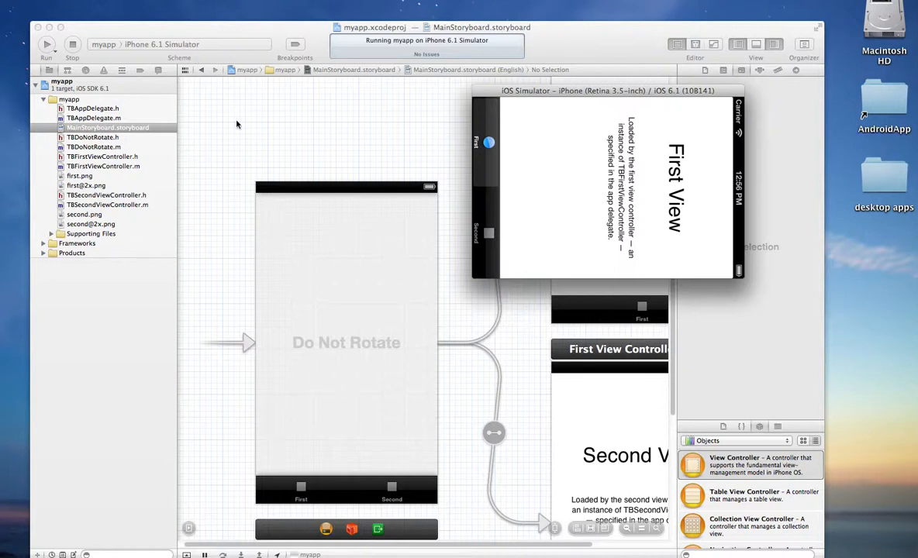